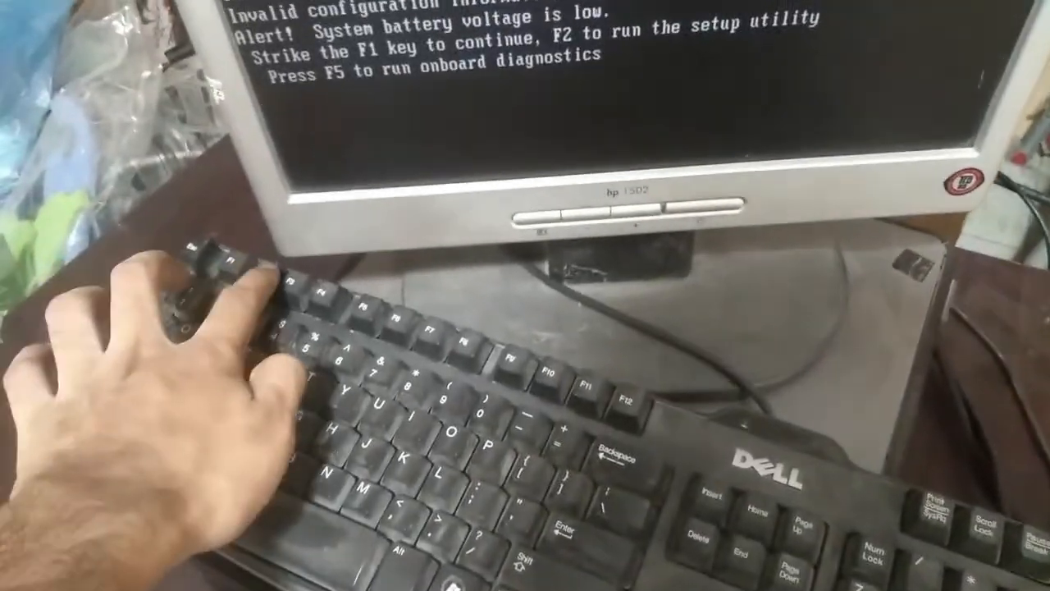
Enter the BIOS setup utility with F2 at the low battery alert.
key("f2")
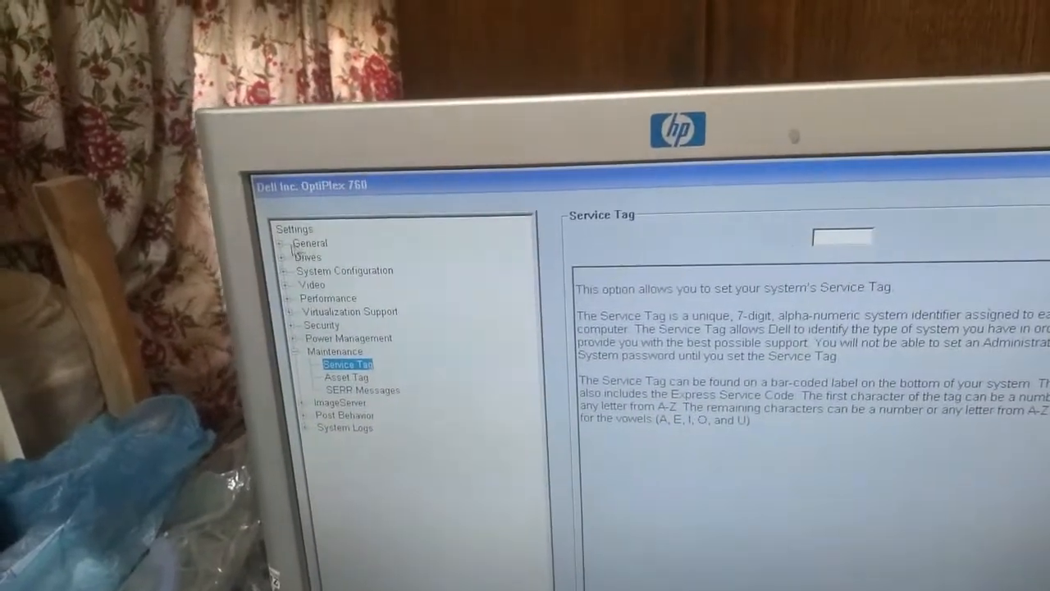
Go to the General section's Date/Time page to edit system date and time.
left_click(285, 242)
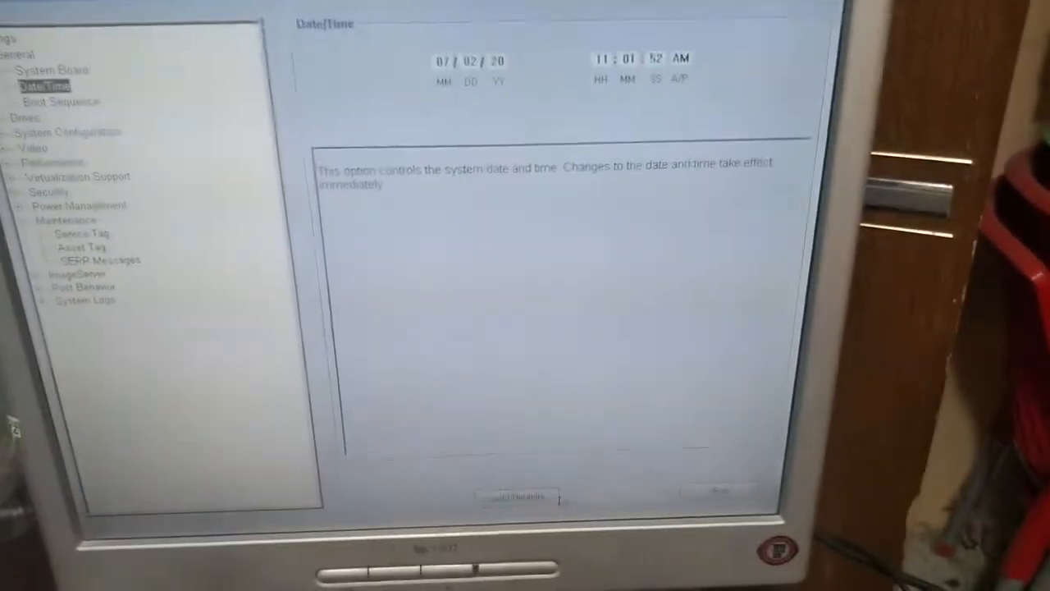
Restore all system default settings via Load Defaults and confirm the warning.
left_click(512, 499)
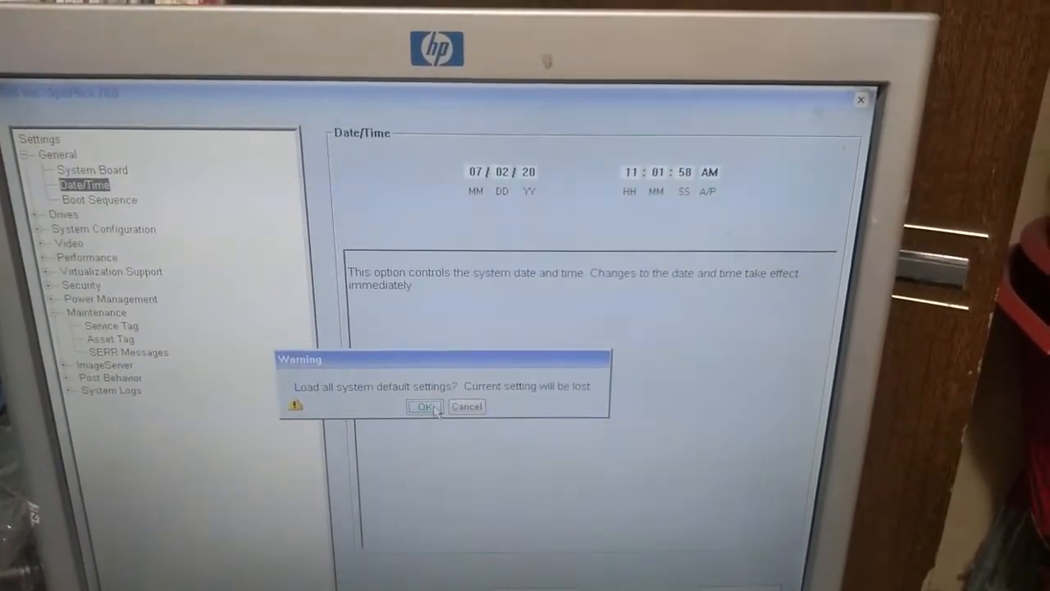
left_click(424, 407)
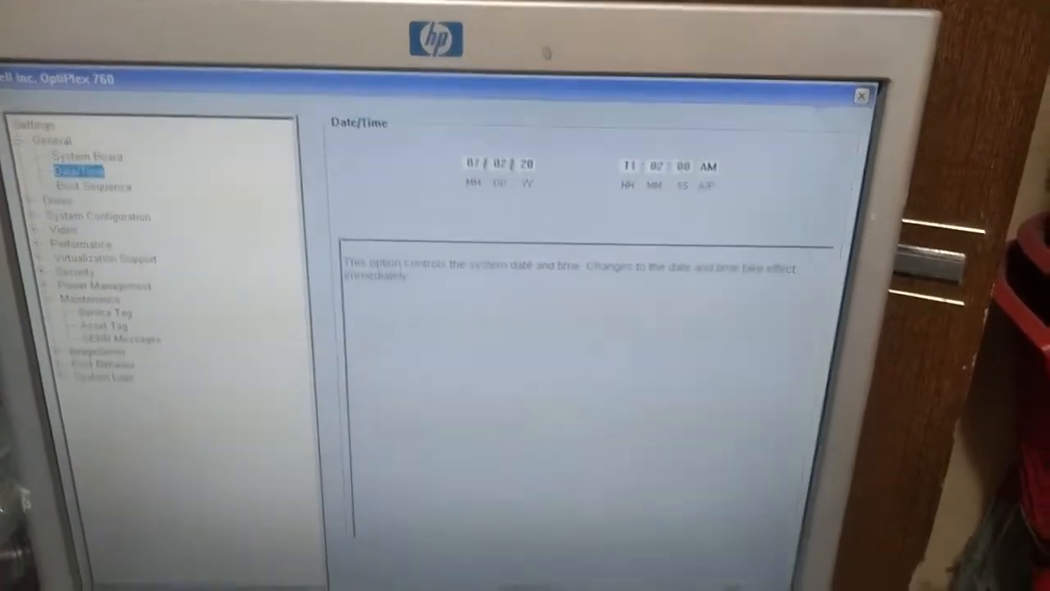